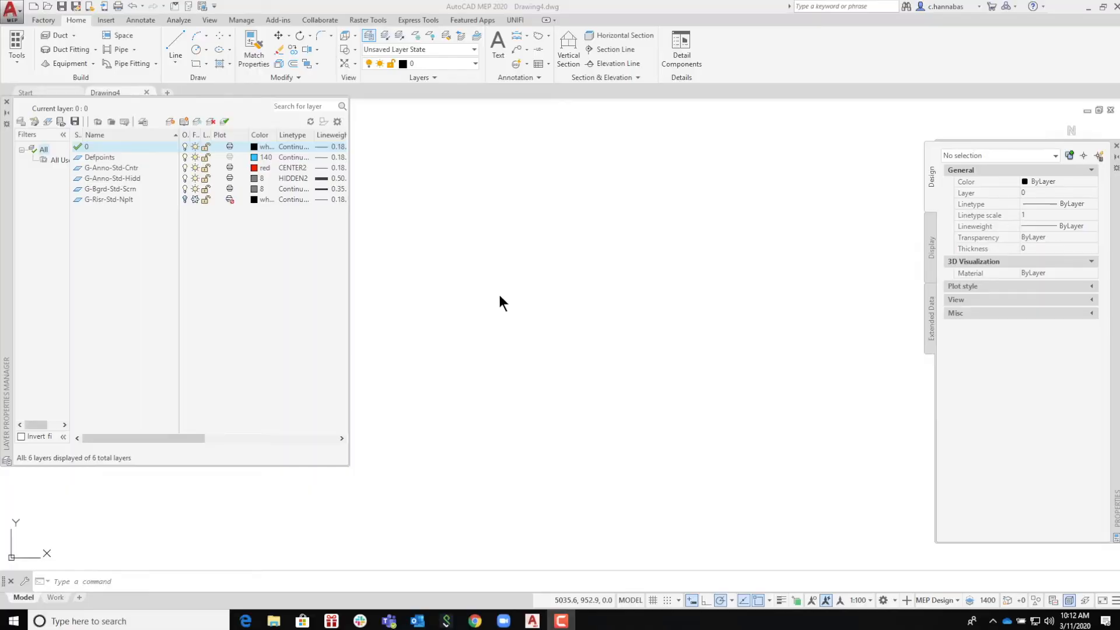
mouse_move(437, 217)
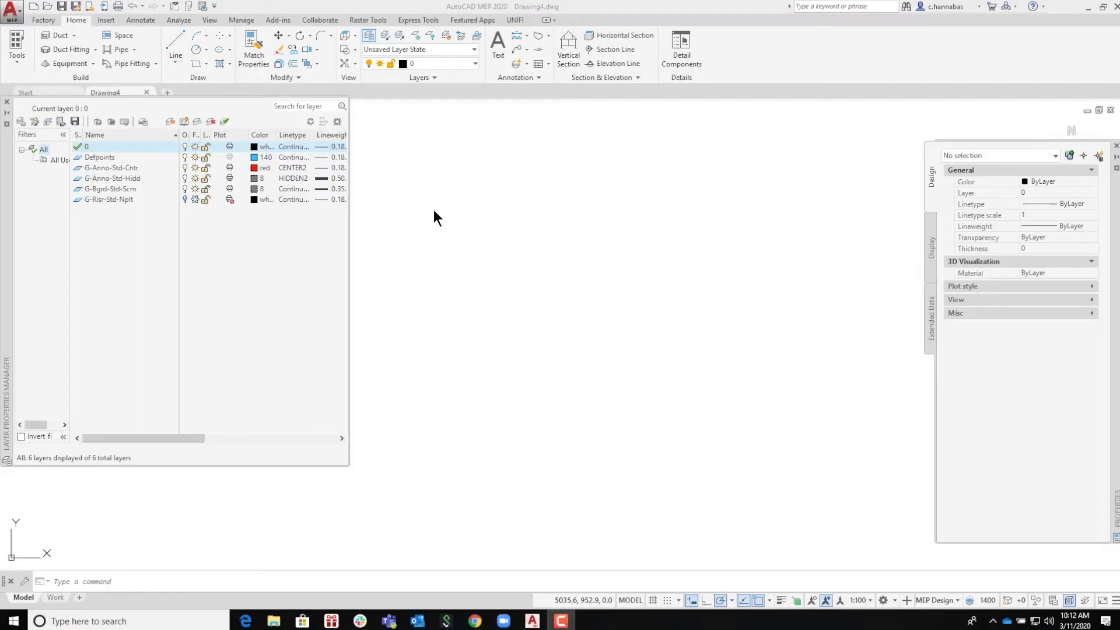
mouse_move(411, 189)
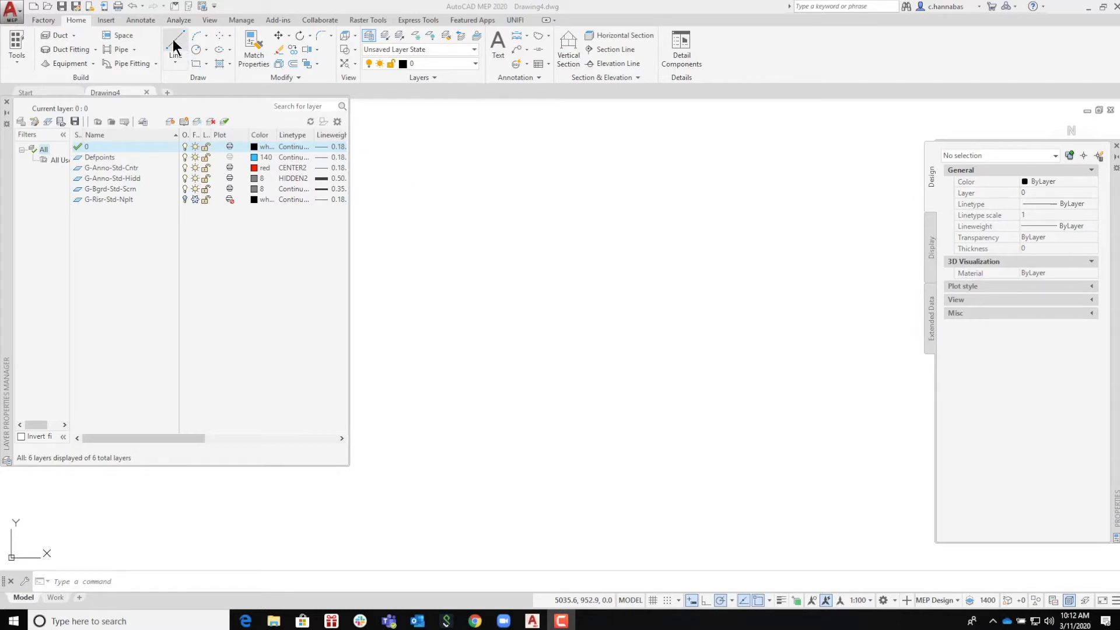
mouse_move(196, 54)
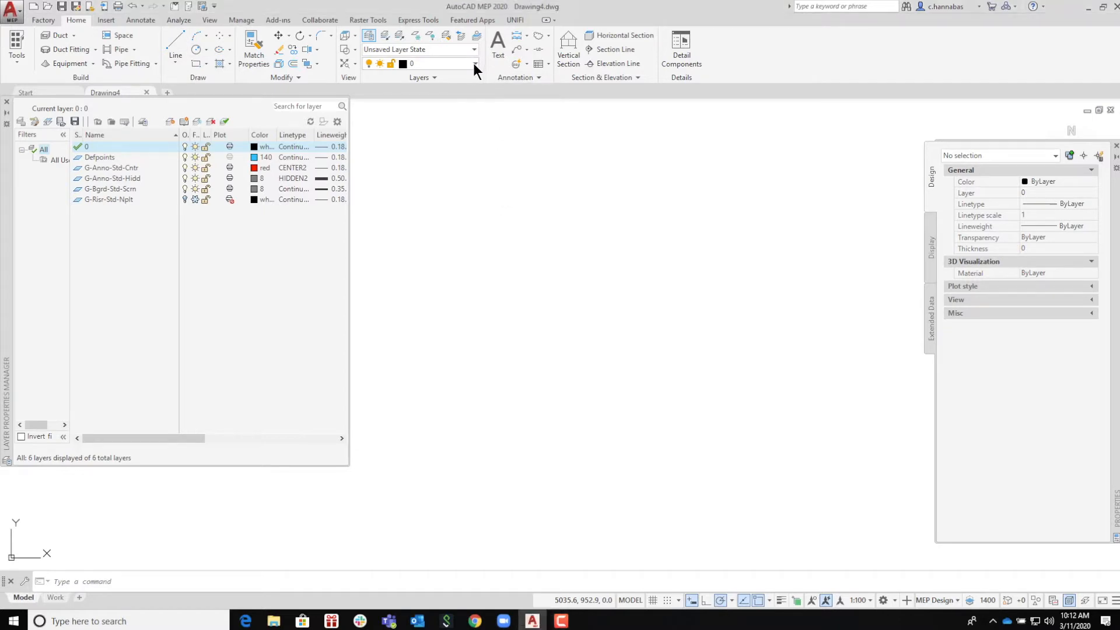
Draw a line with a horizontal run and a segment turning straight down, ending it via Enter.
left_click(474, 64)
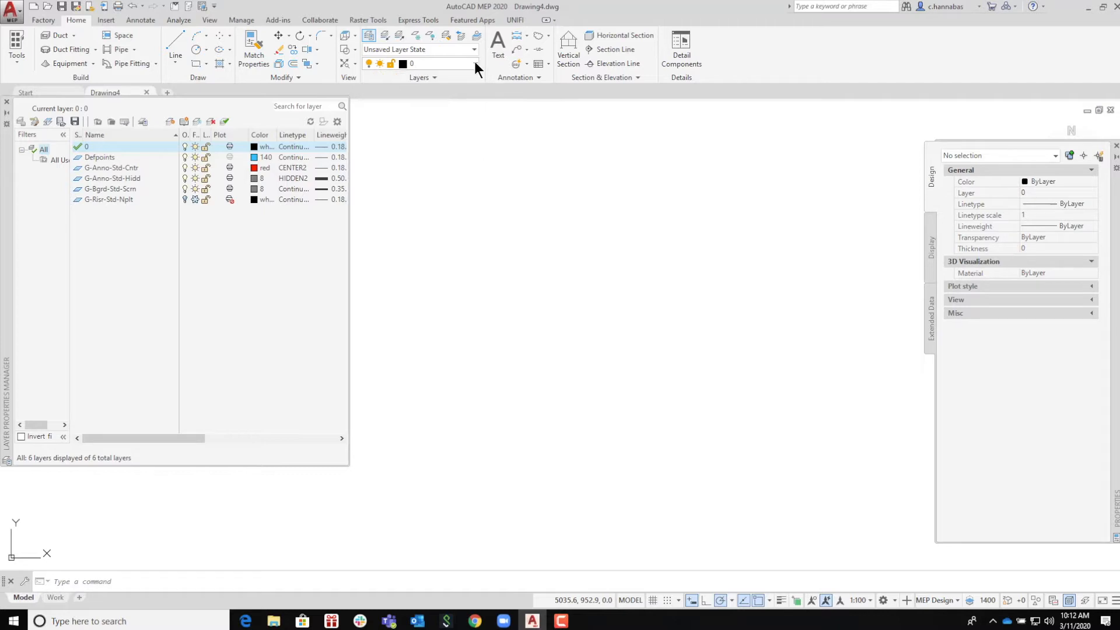
left_click(175, 55)
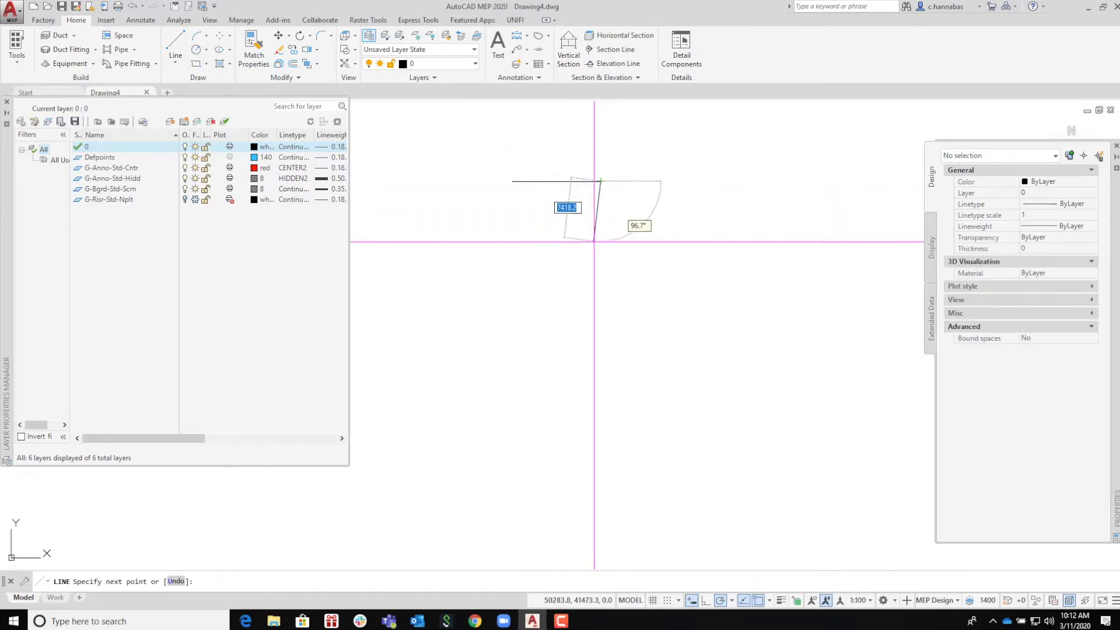
right_click(606, 260)
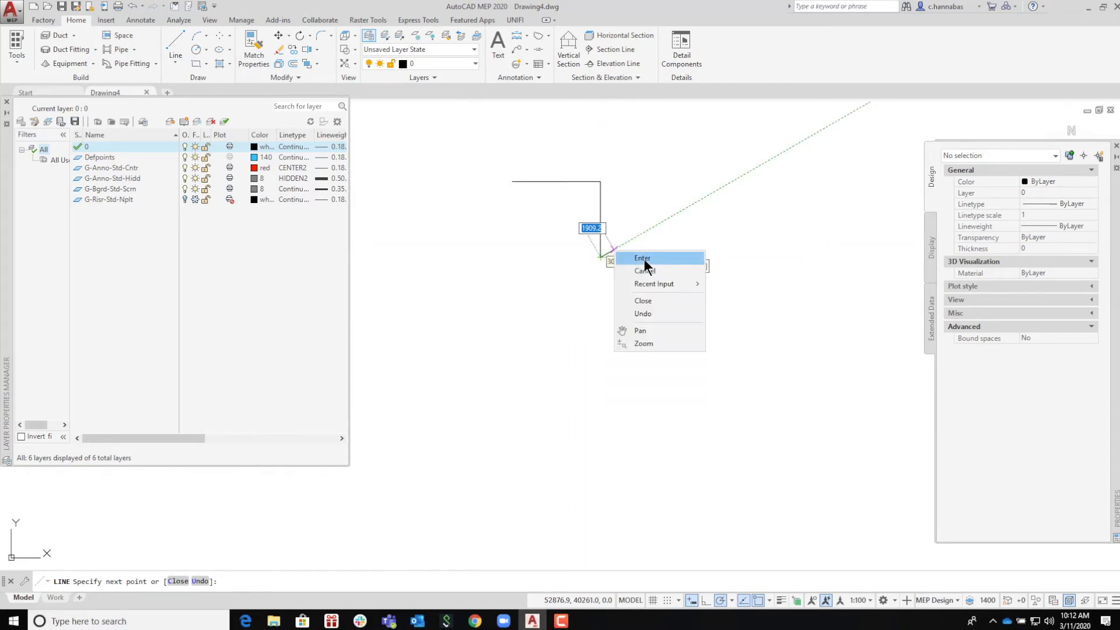
left_click(642, 258)
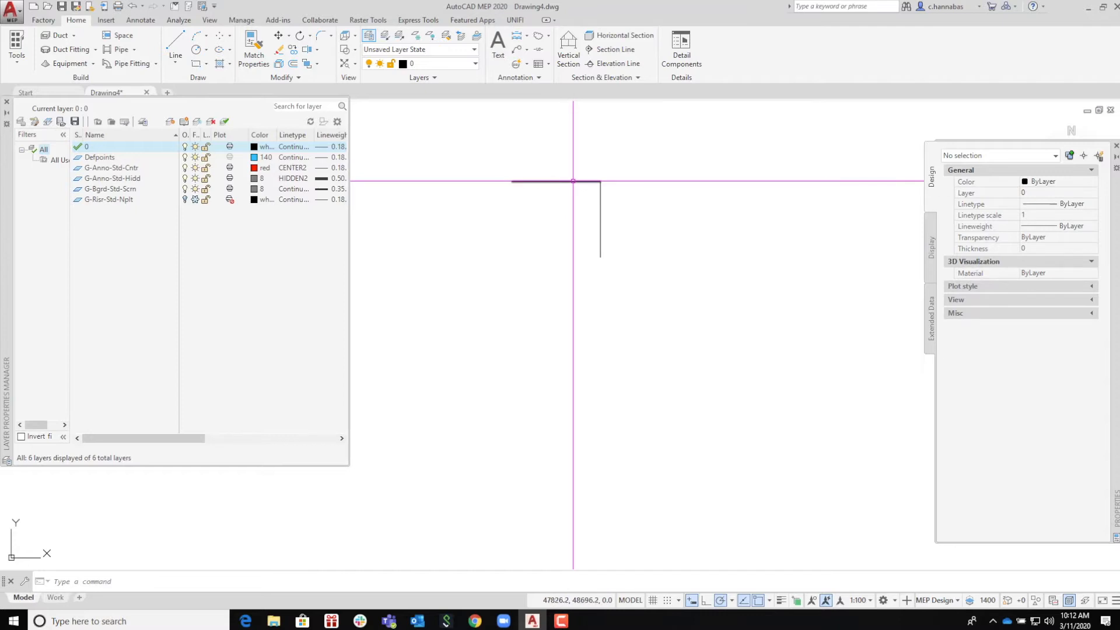
left_click(558, 181)
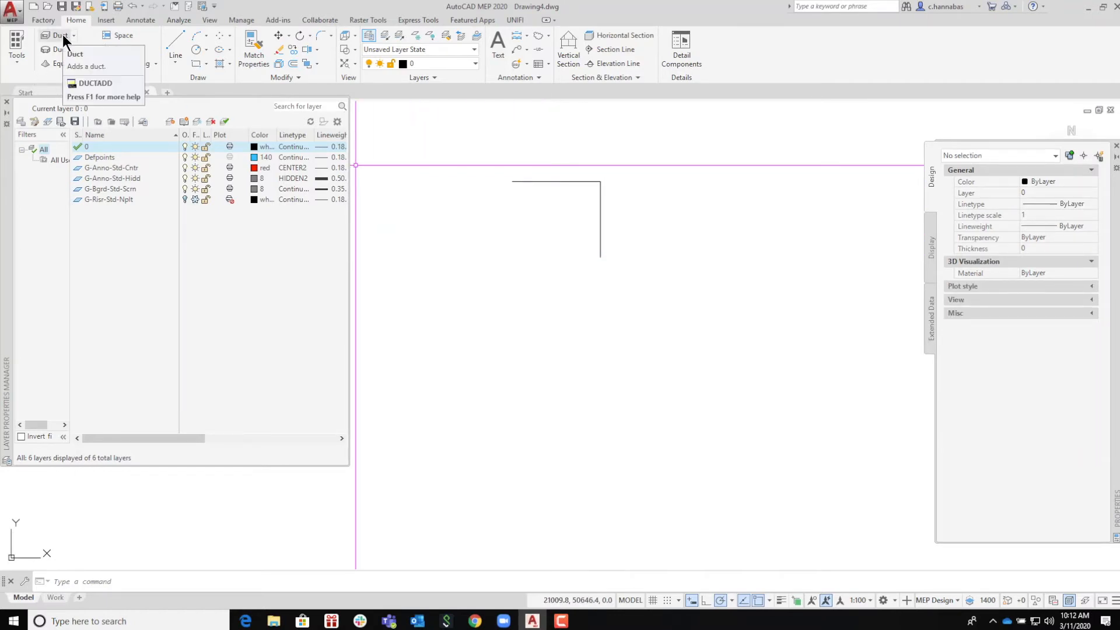
Route a 75 x 75 mm rectangular duct with a 90° downward elbow on H-Ductwork-G and select its segments.
left_click(75, 53)
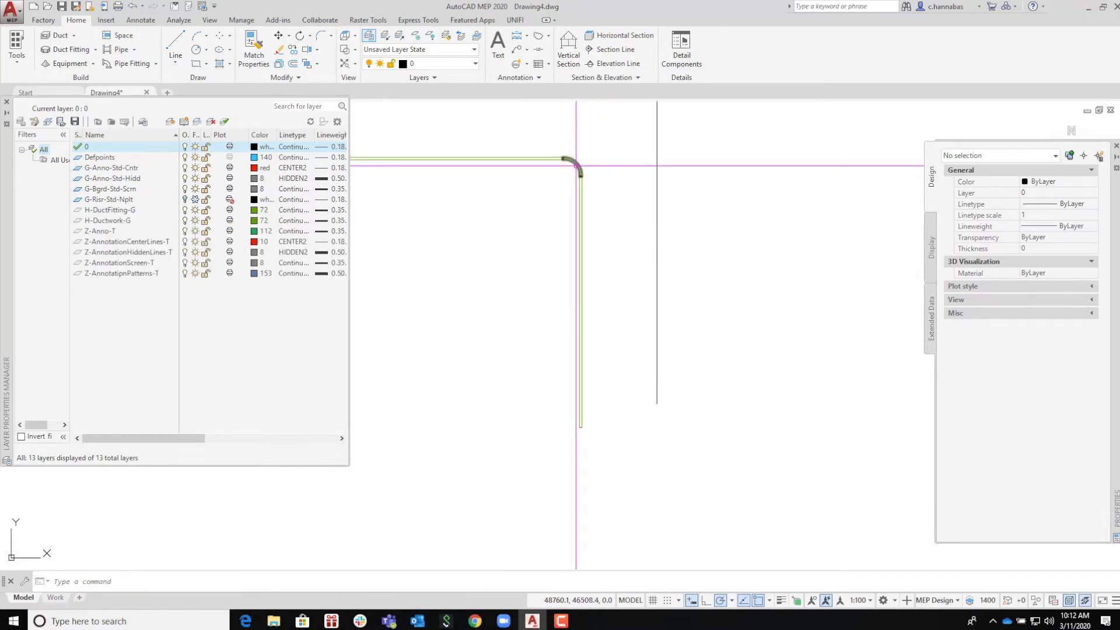
left_click(576, 161)
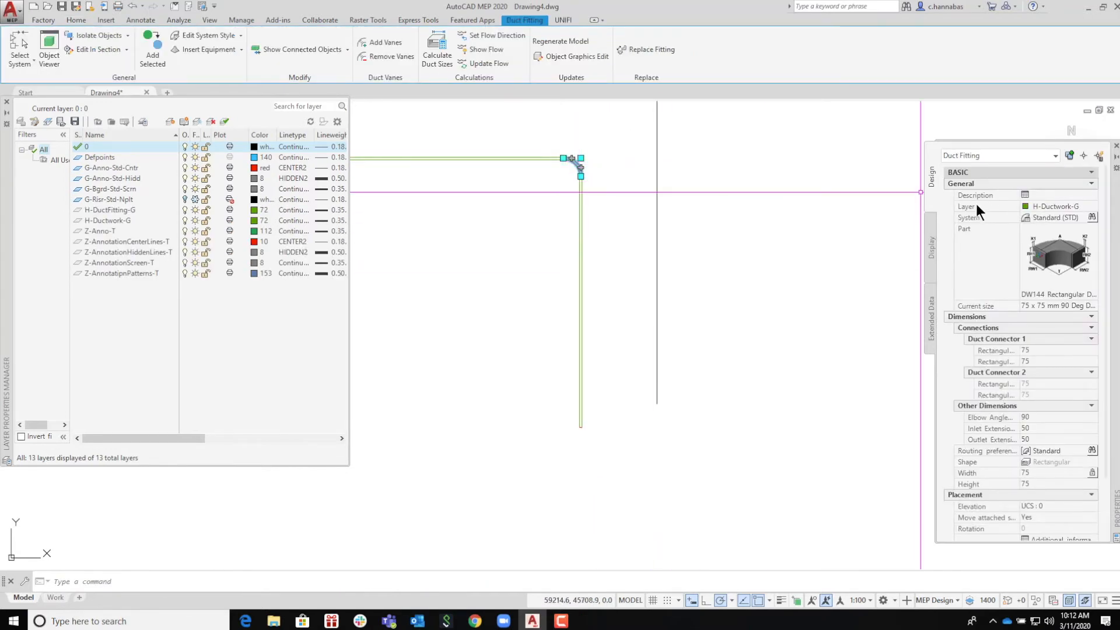
mouse_move(1056, 206)
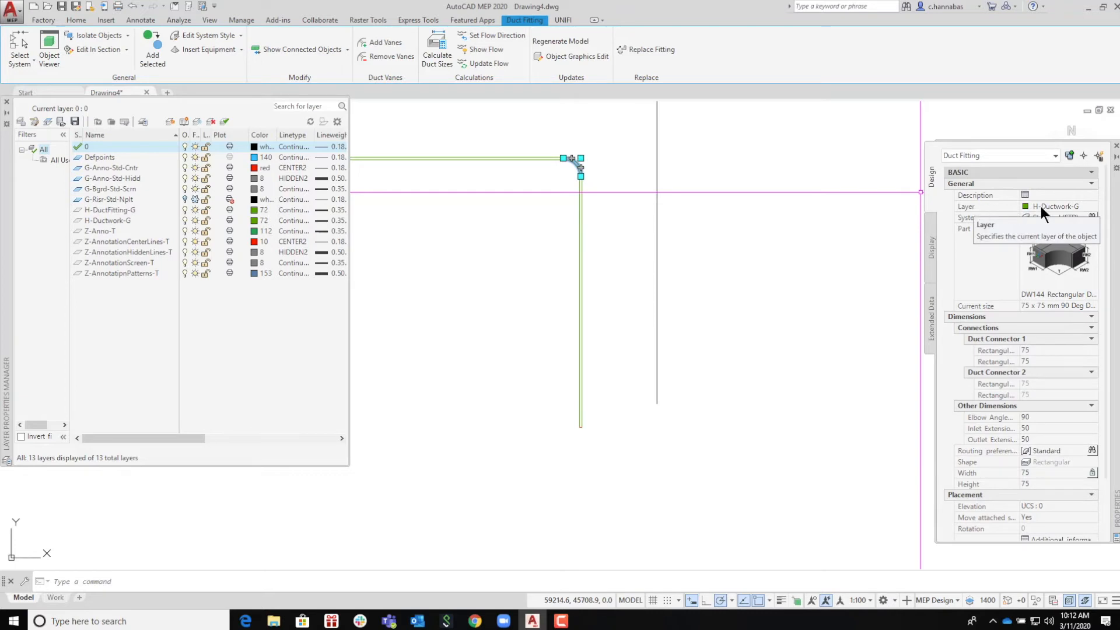
mouse_move(1050, 212)
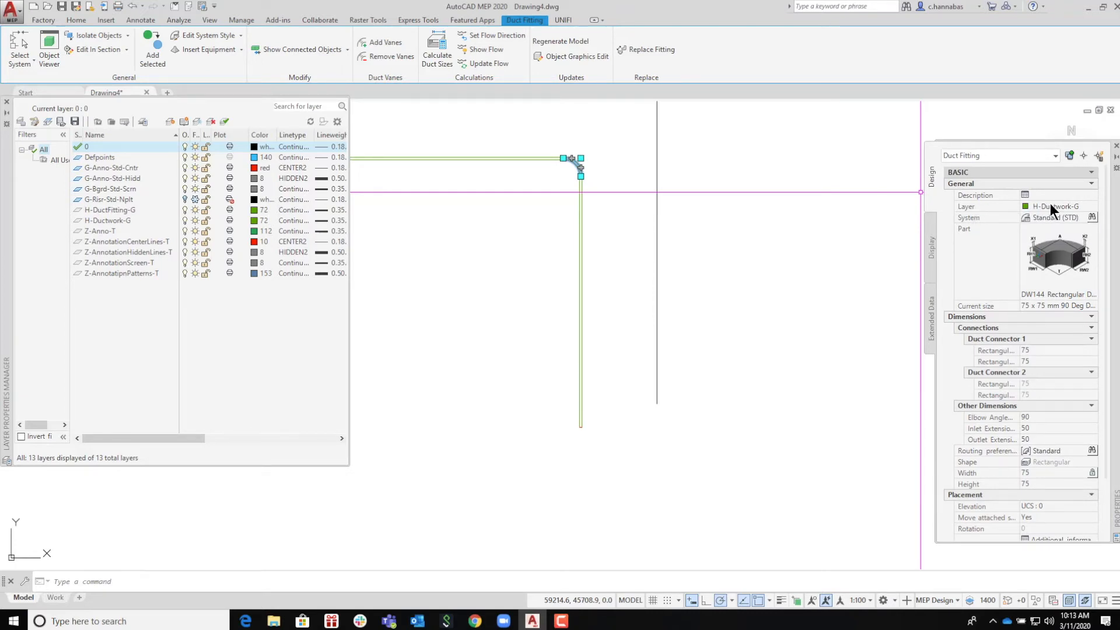
mouse_move(1064, 329)
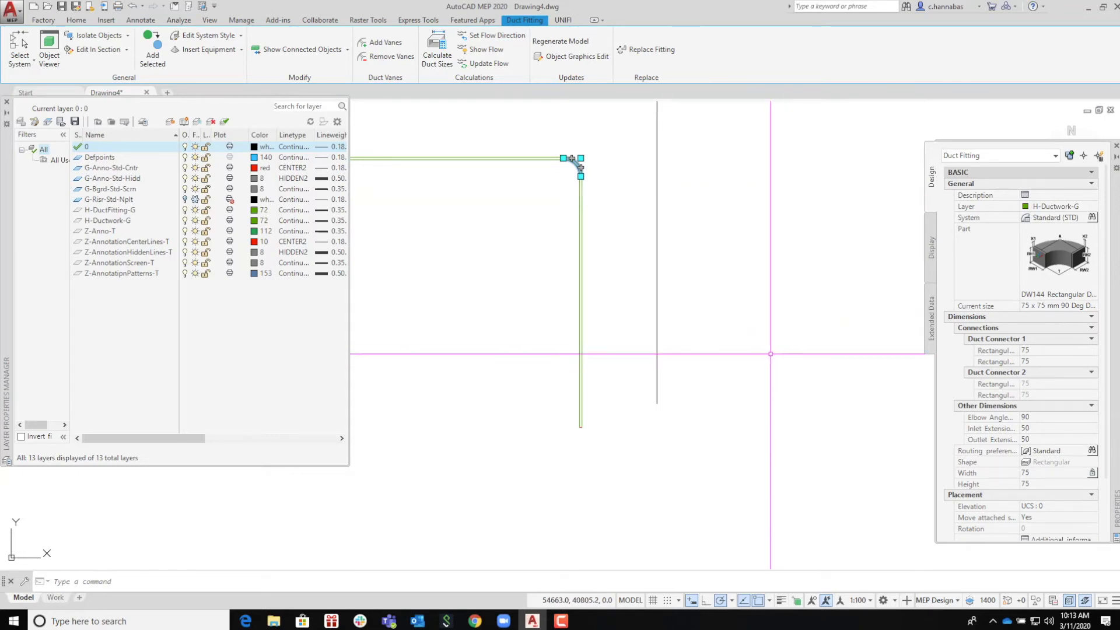
key("Escape")
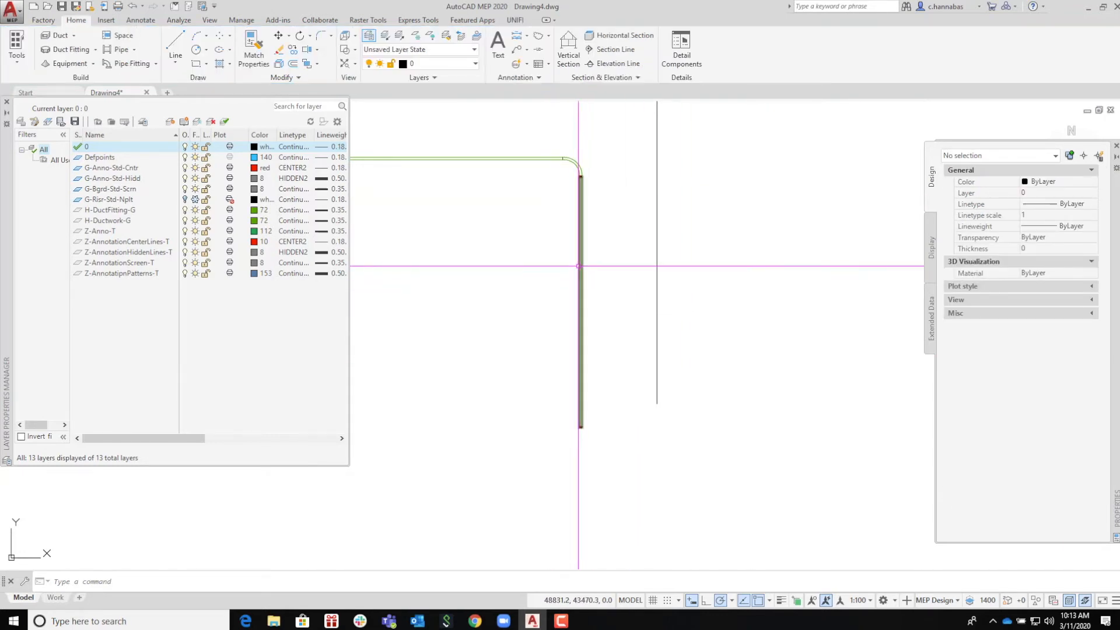
left_click(580, 299)
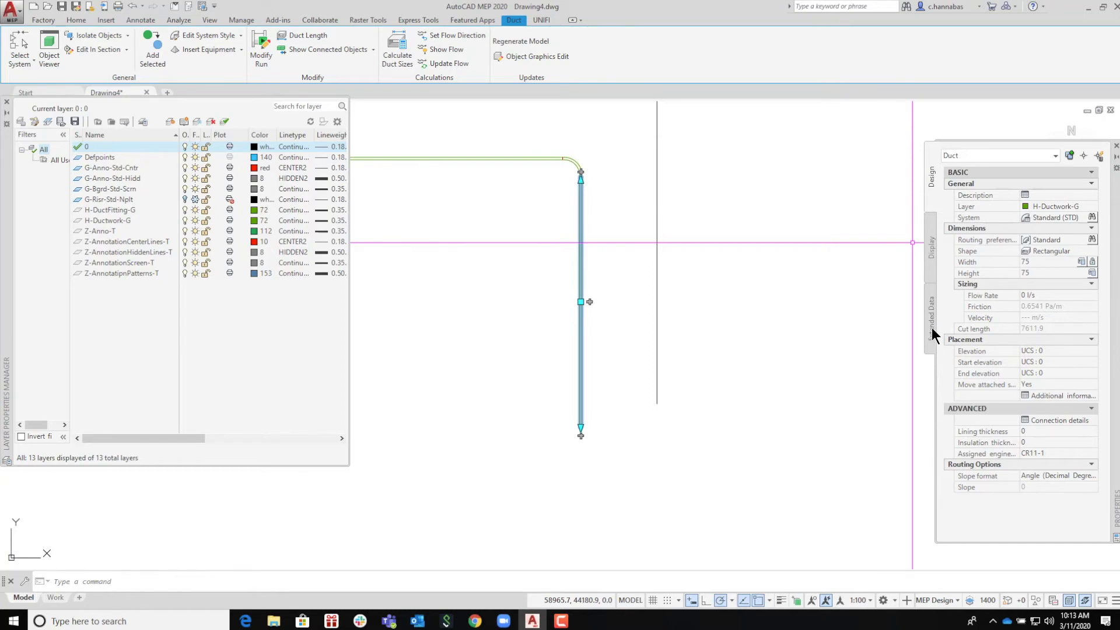
Show the vertical duct's engineering property set with its zero flow values.
left_click(931, 318)
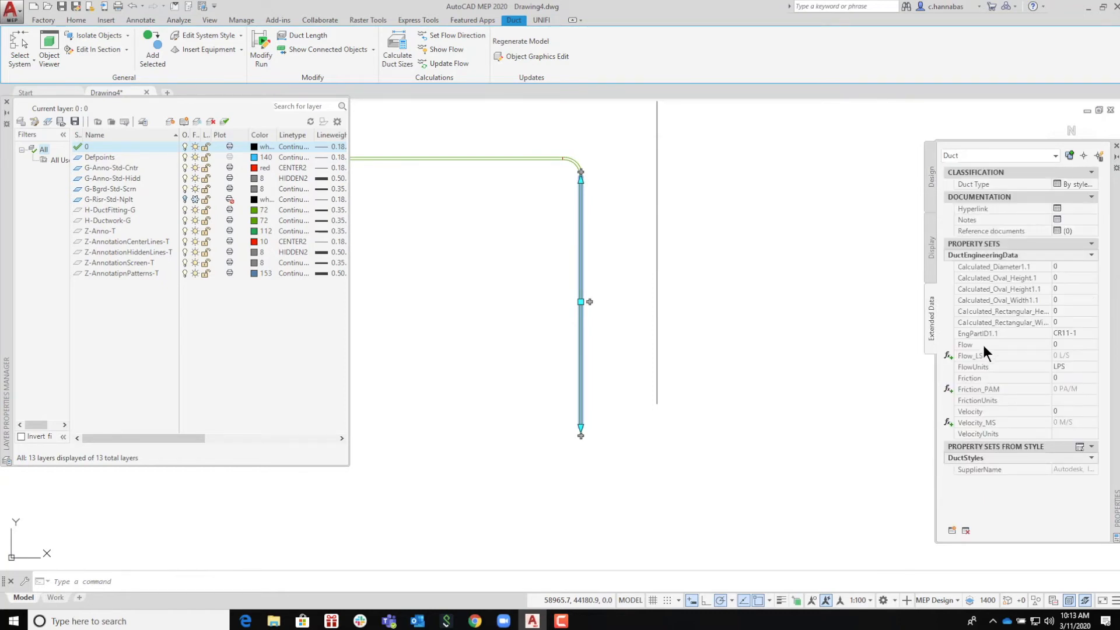
mouse_move(973, 387)
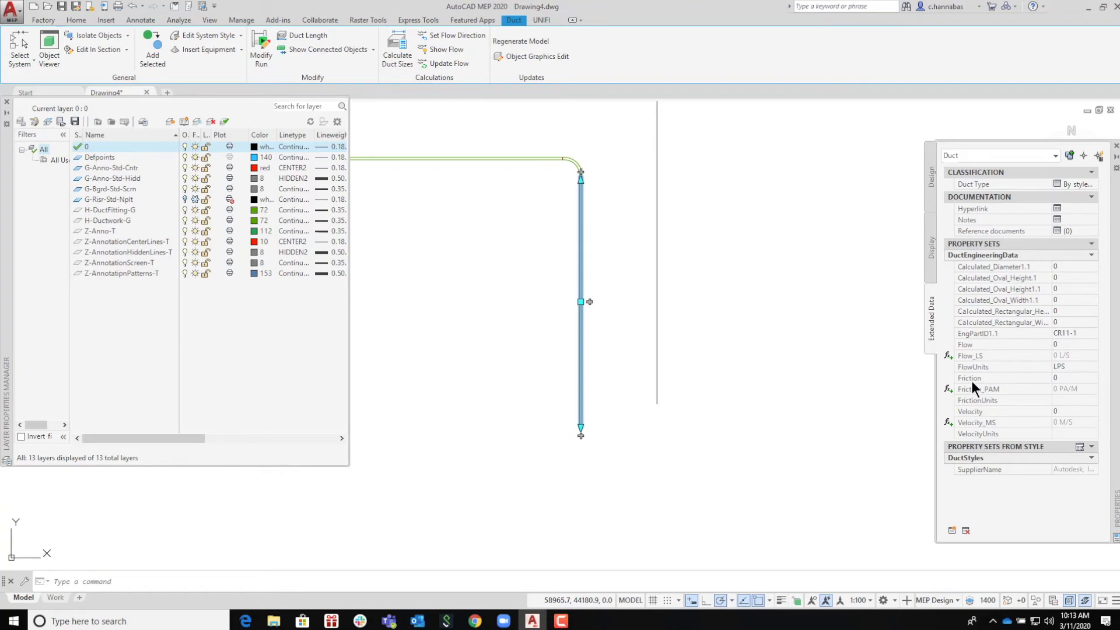
mouse_move(809, 387)
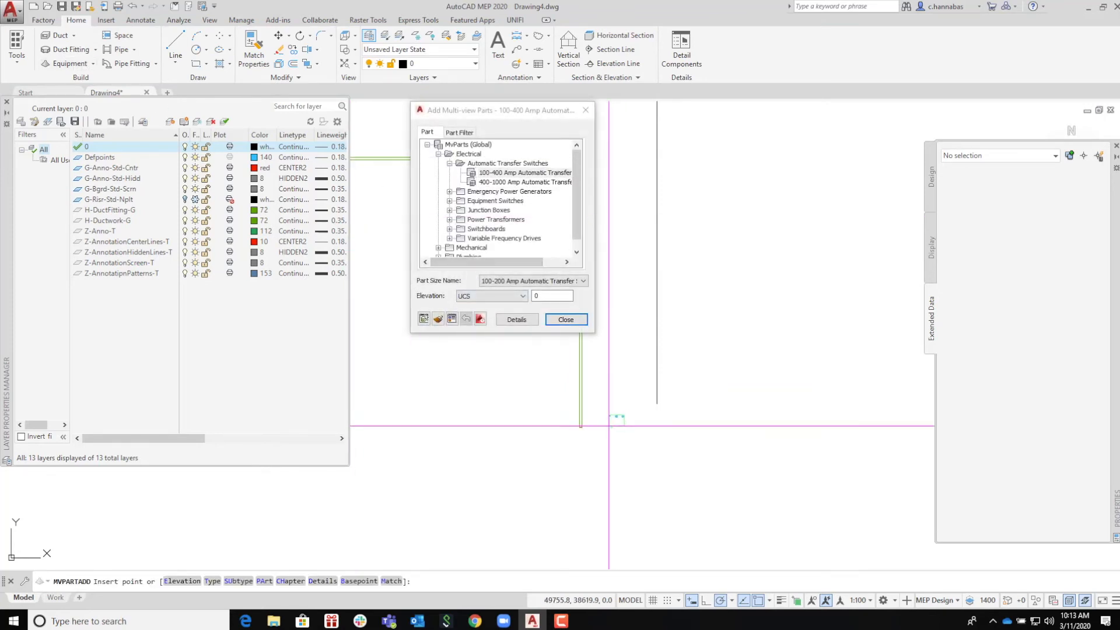
Place the 100-200 Amp automatic transfer switch right of the plain line at default rotation.
left_click(747, 339)
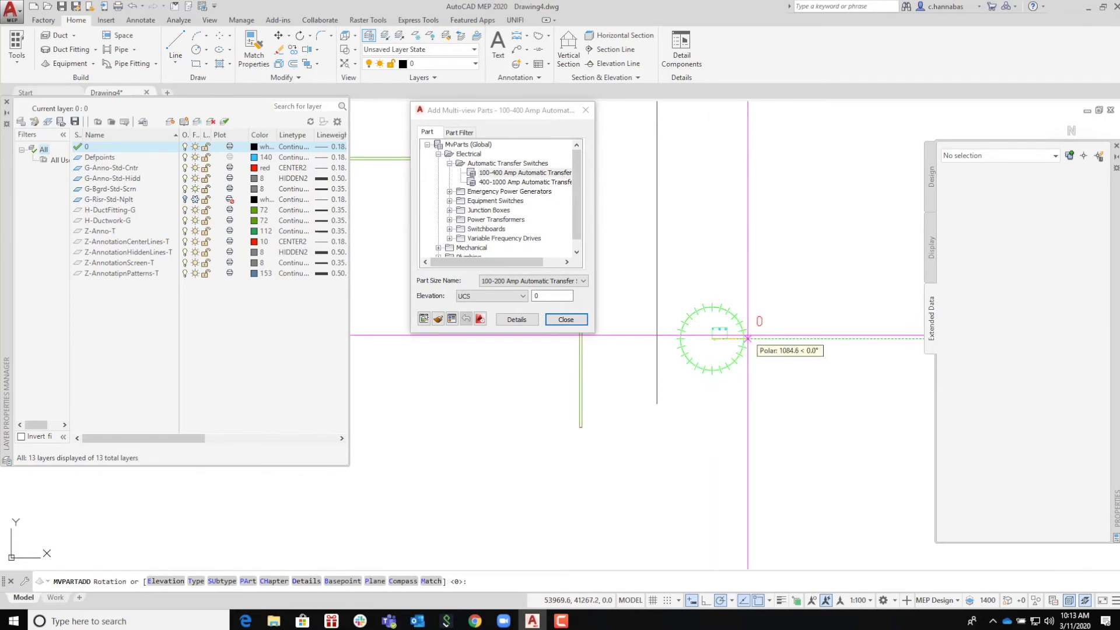
left_click(564, 320)
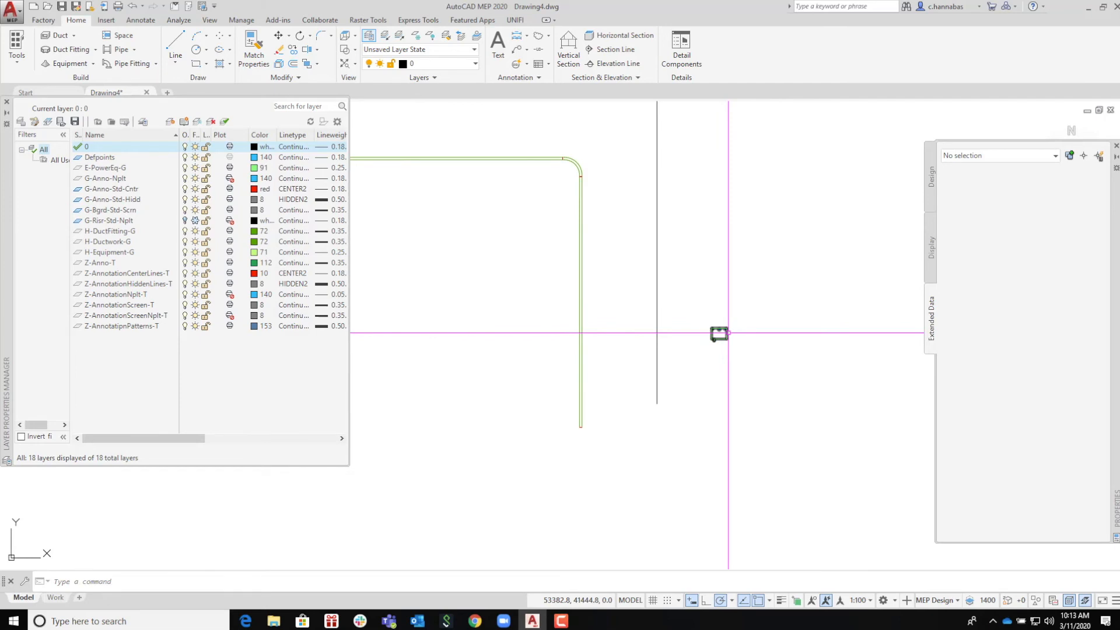
Show the transfer switch's design properties: layer E-PowerEq-G and type Switch_Gear.
left_click(718, 333)
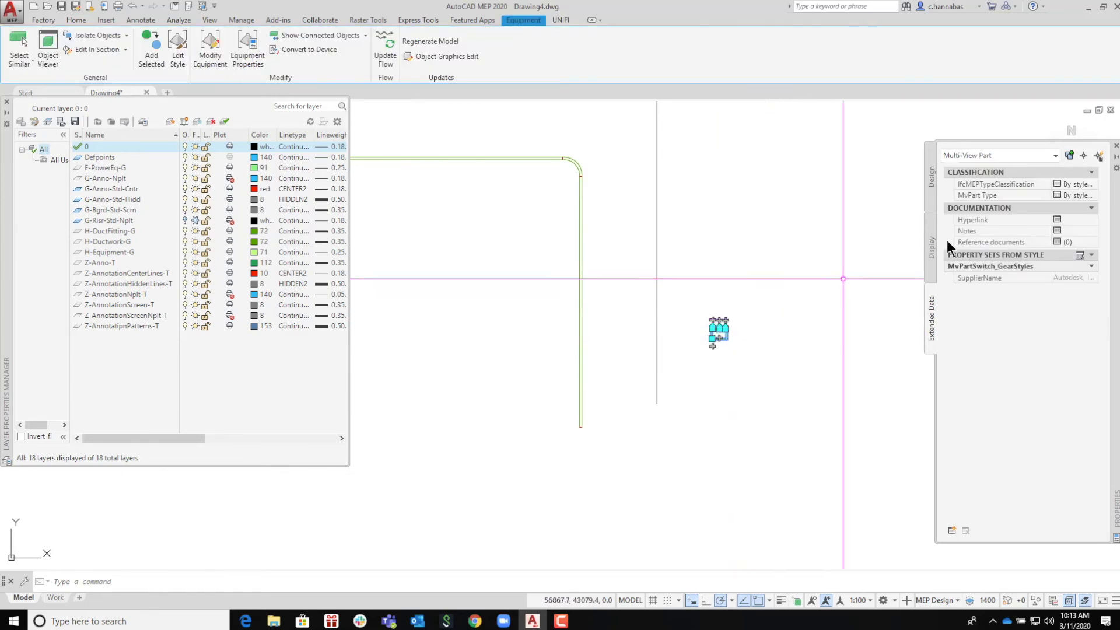
mouse_move(993, 199)
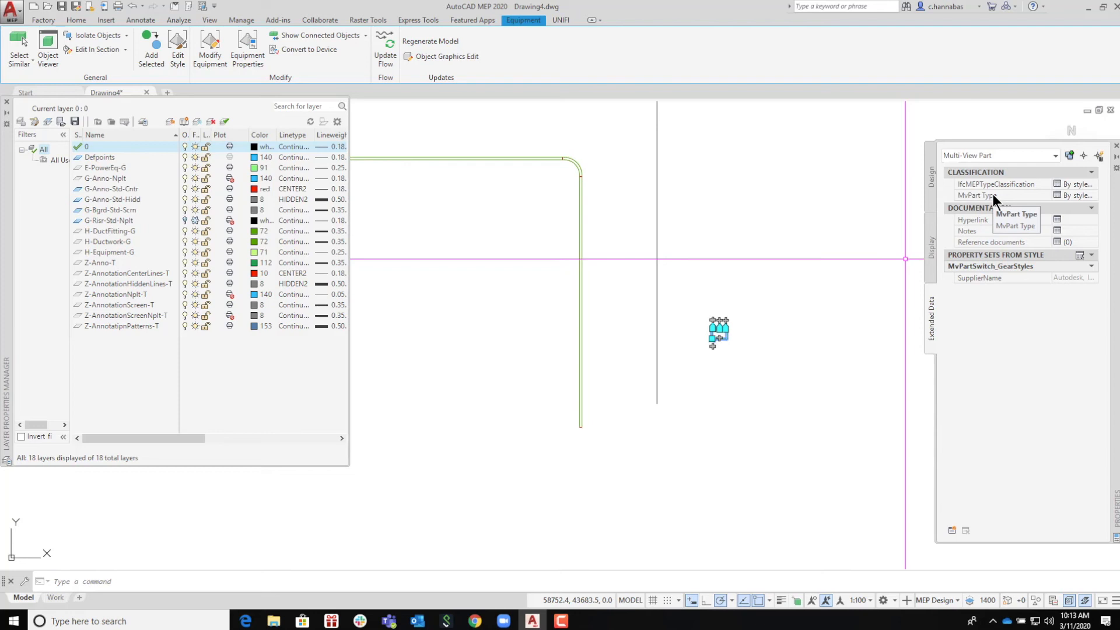
left_click(931, 172)
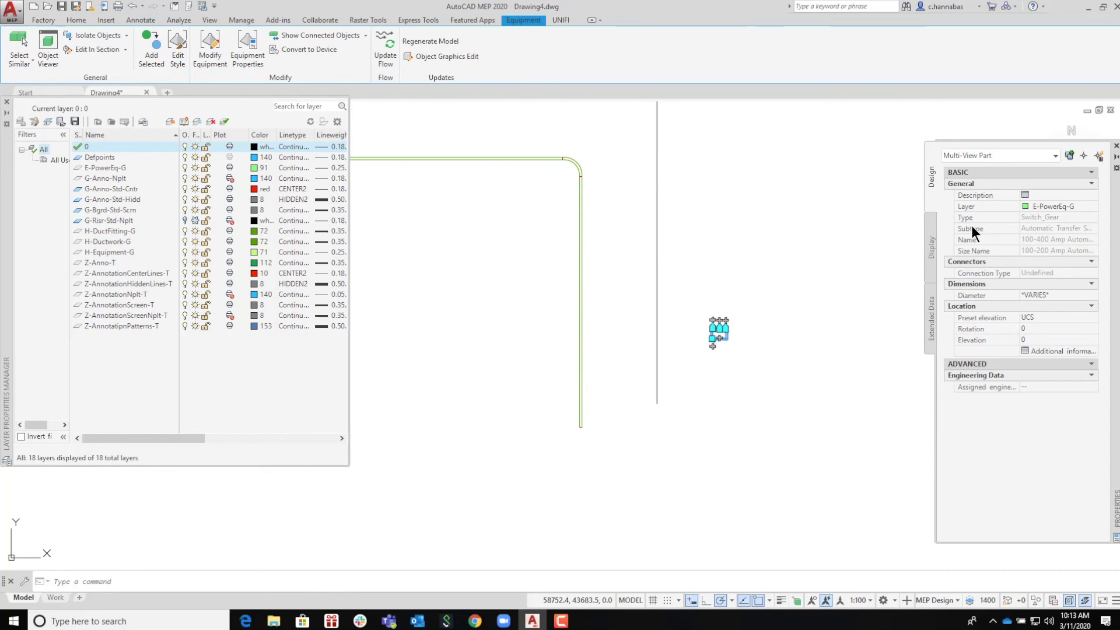
mouse_move(708, 350)
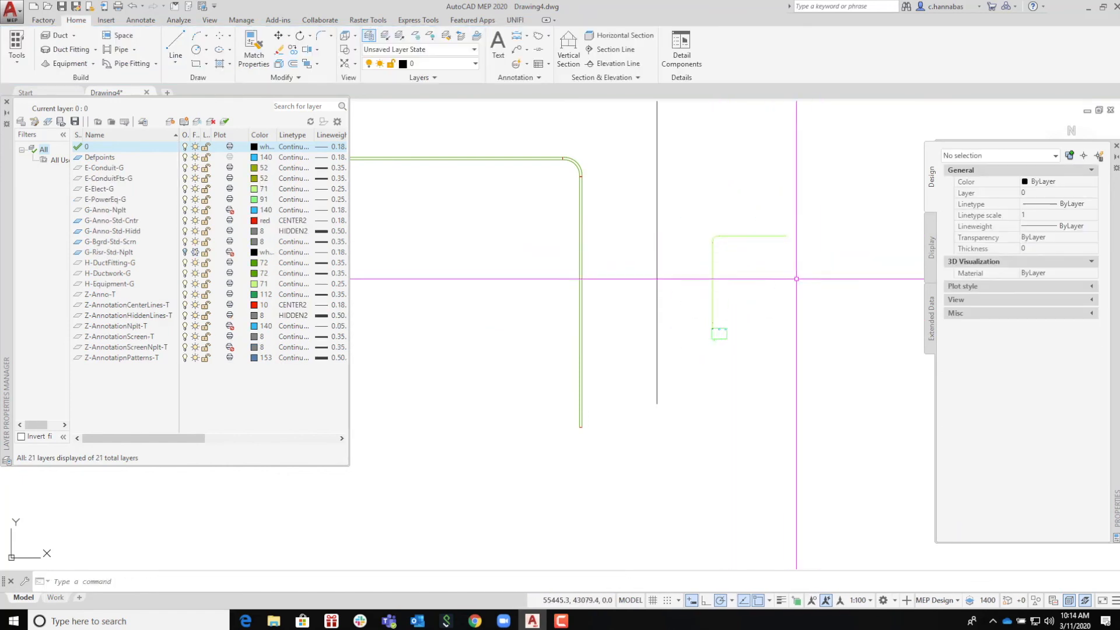
Select the 25-size vertical conduit rising from the switch, showing layer E-Elect-G.
left_click(711, 282)
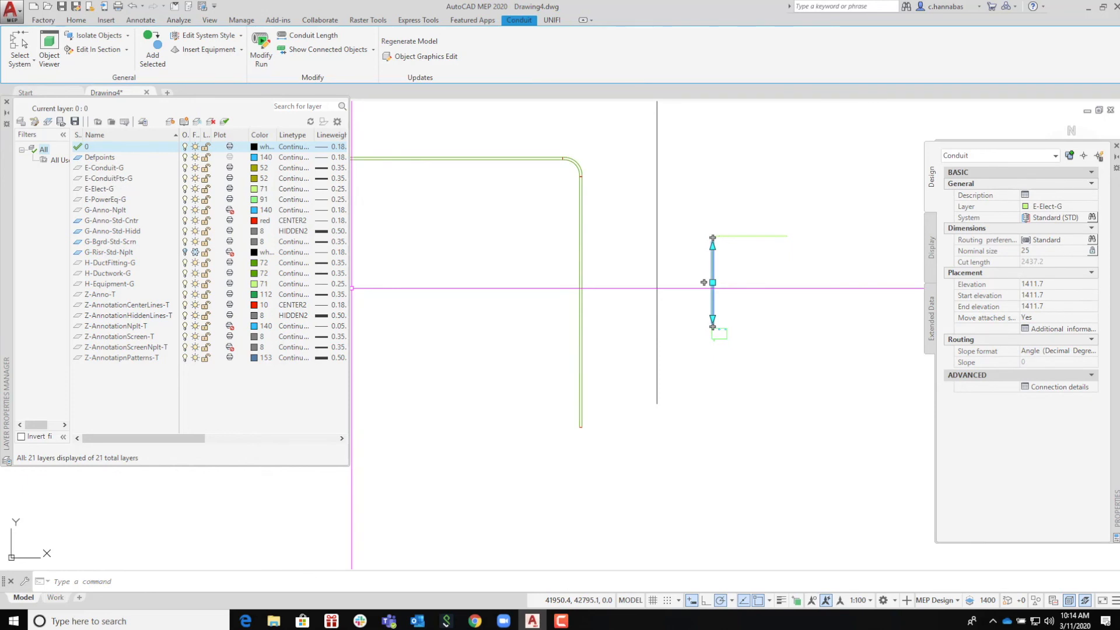
mouse_move(455, 269)
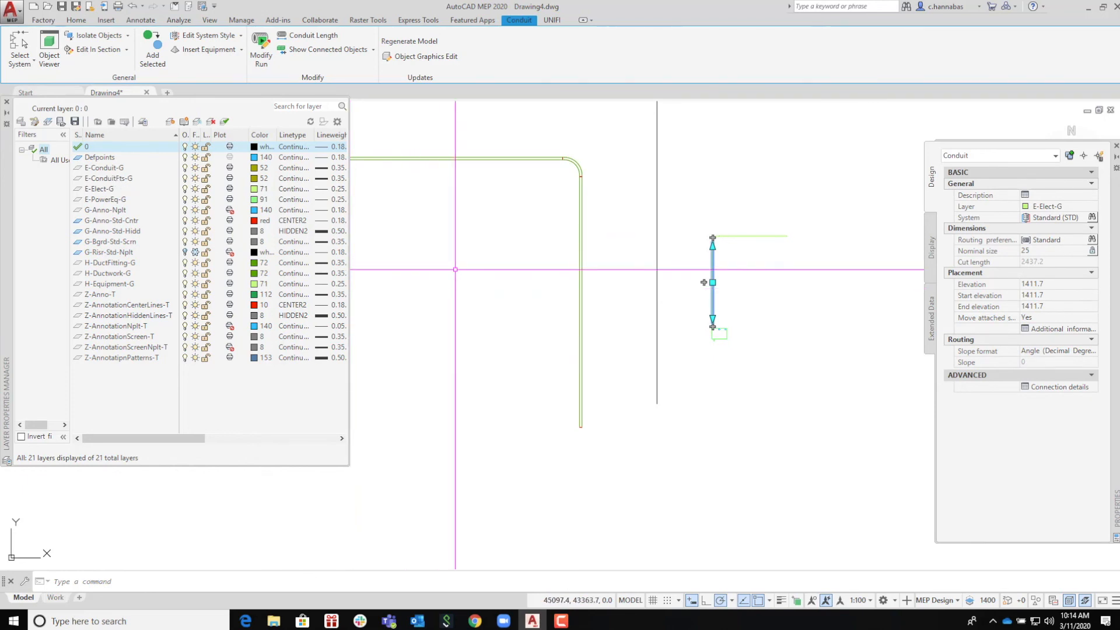